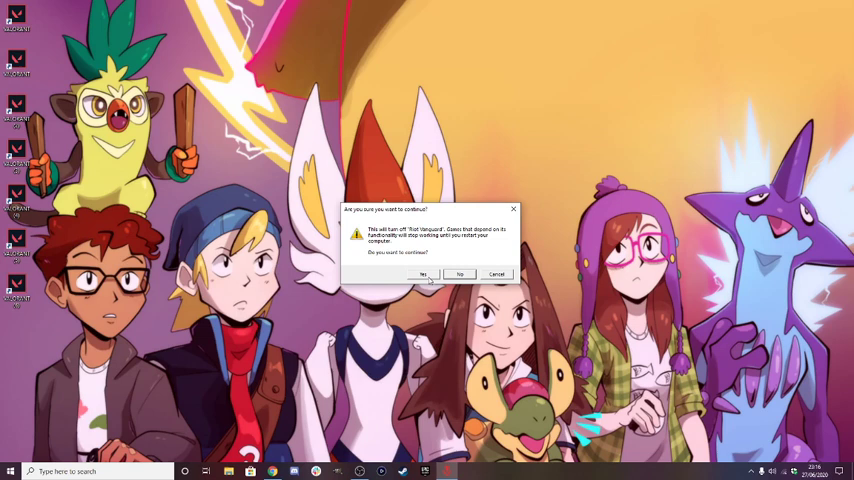
Step: Confirm Yes in the Vanguard exit prompt to turn off Riot Vanguard
left_click(420, 274)
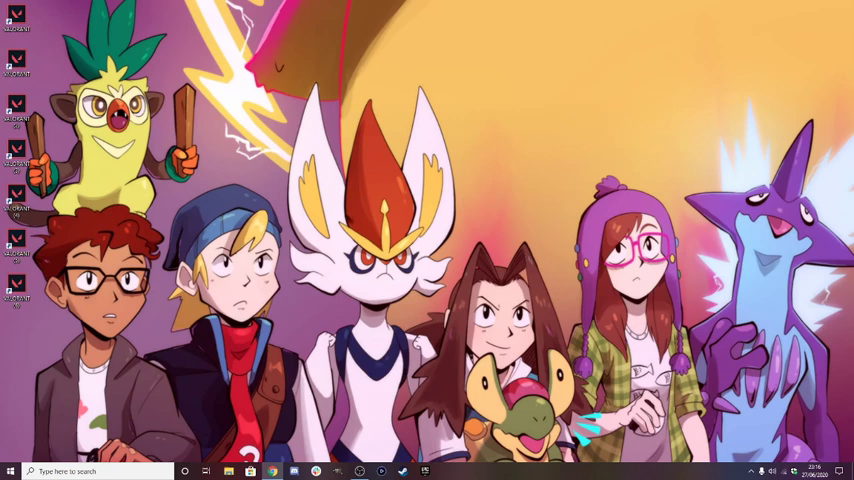
Step: In Apps & features sorted by installation date, select Riot Vanguard and uninstall it
left_click(96, 472)
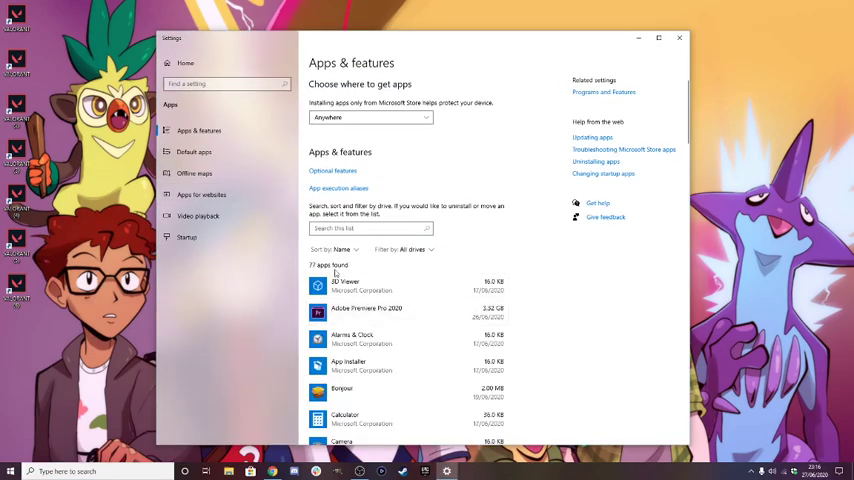
left_click(344, 250)
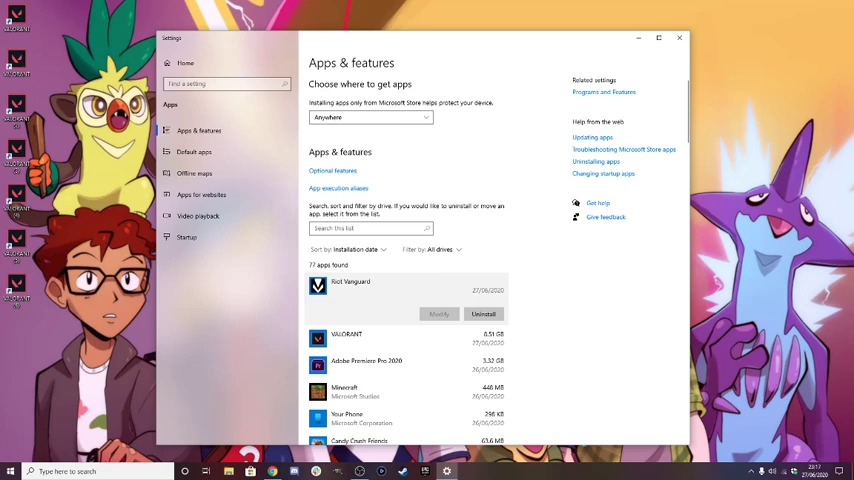
left_click(482, 312)
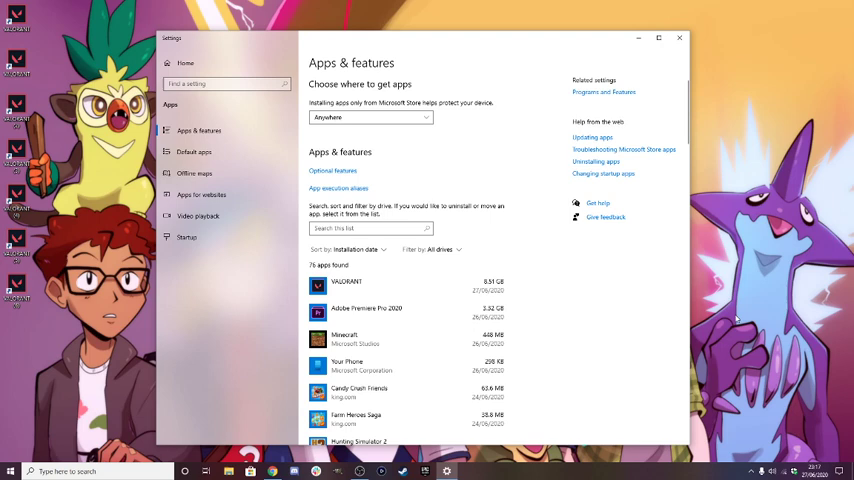